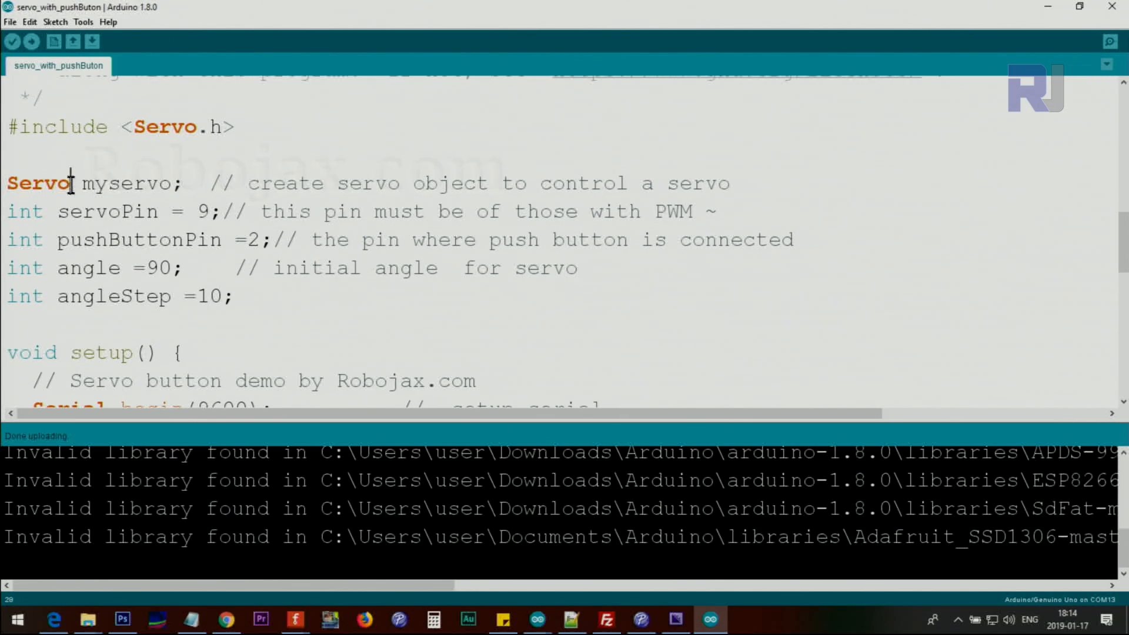
- Highlight the Servo object, servoPin, pushButtonPin and angleStep (10) declarations while explaining them
double_click(38, 184)
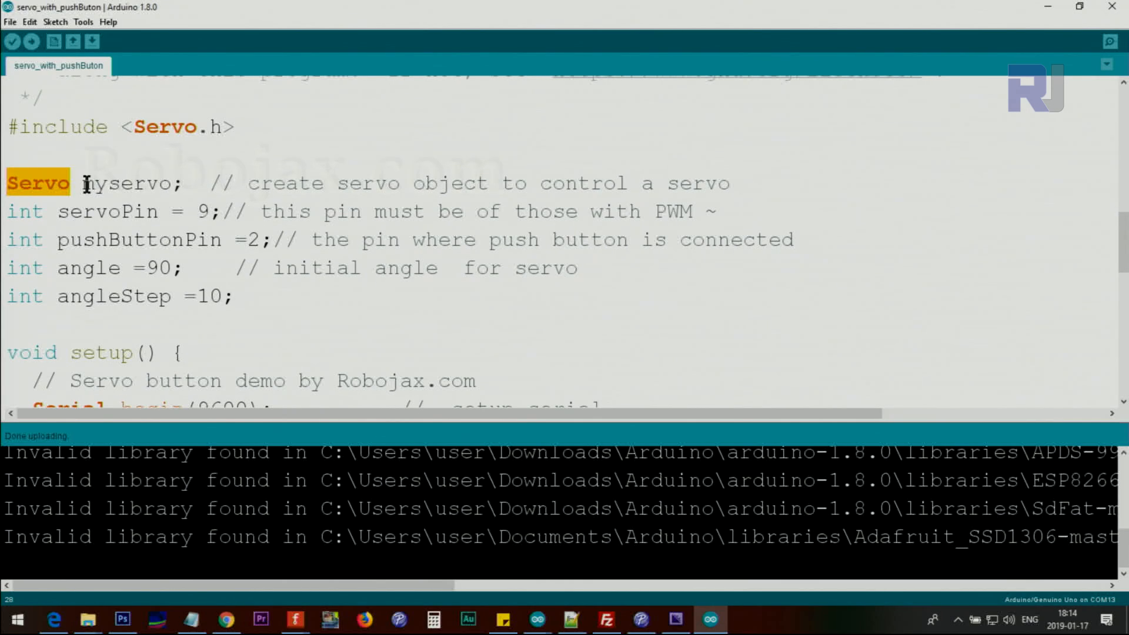
double_click(129, 184)
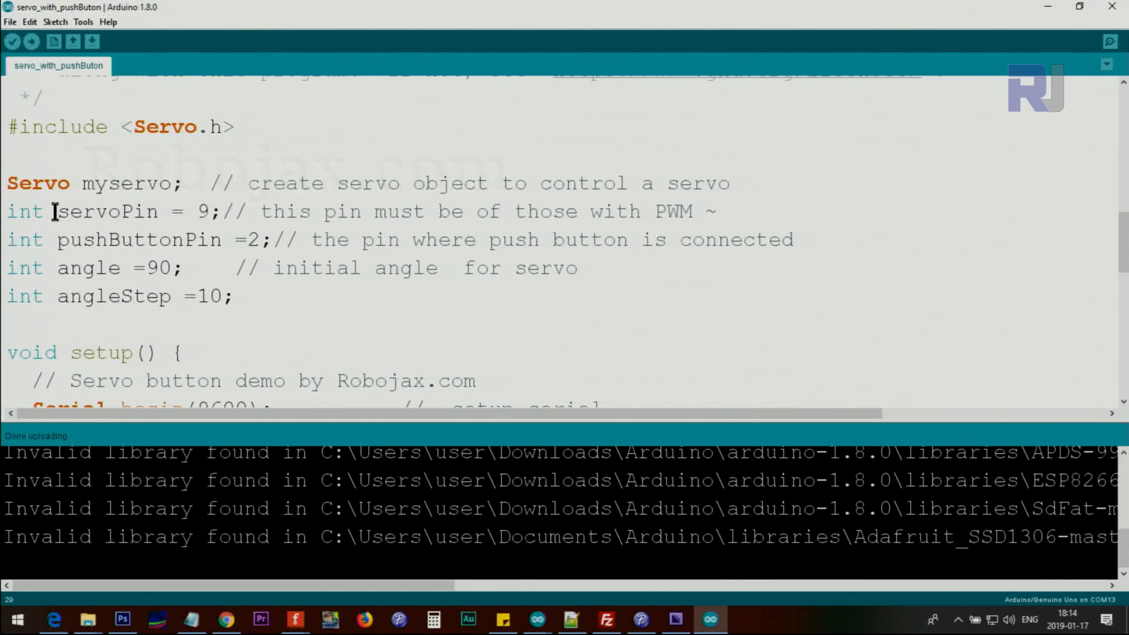
double_click(102, 211)
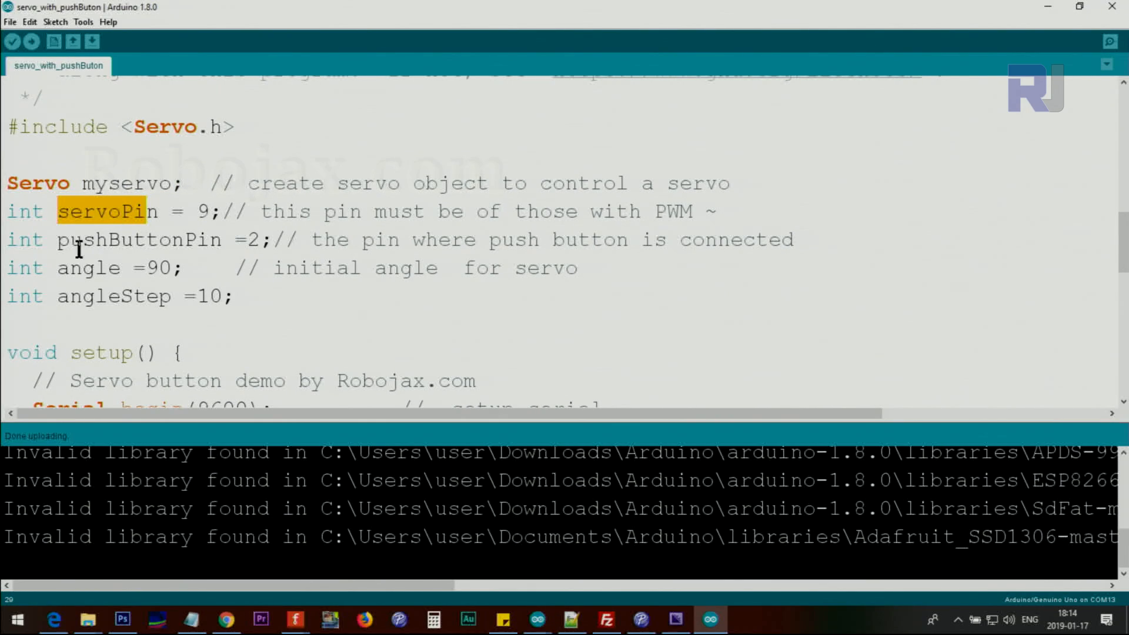
double_click(133, 239)
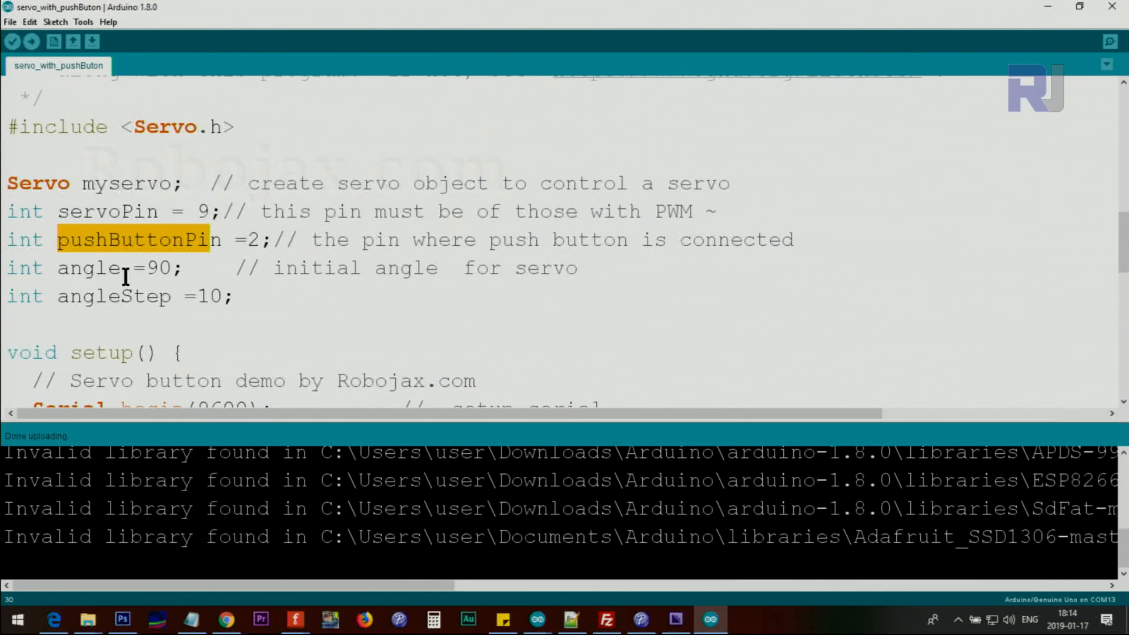
double_click(154, 268)
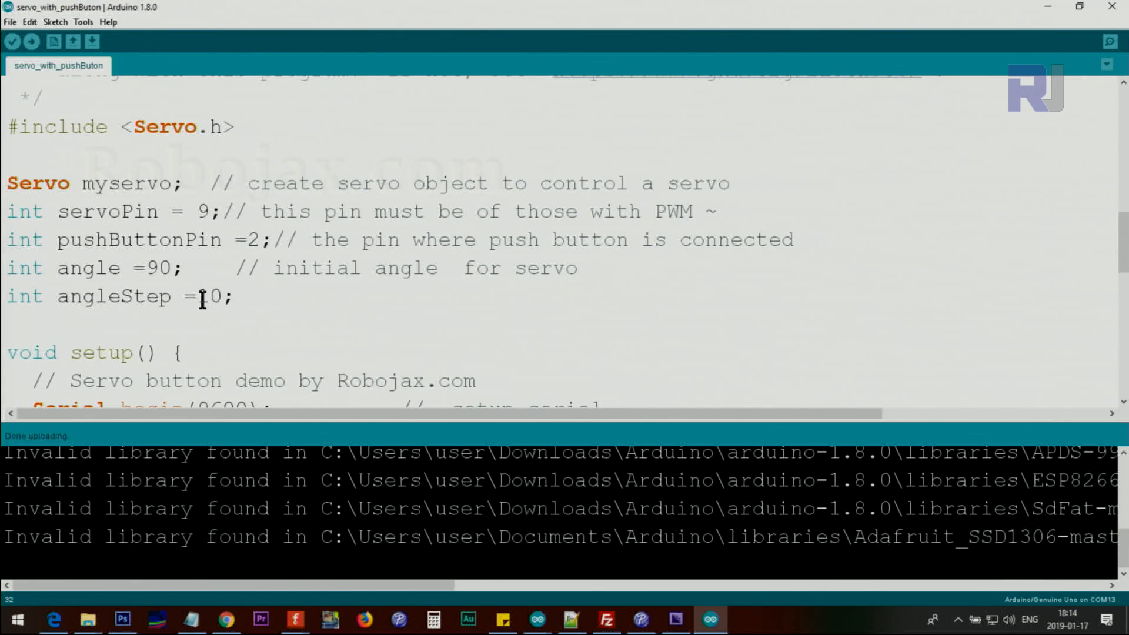
double_click(207, 297)
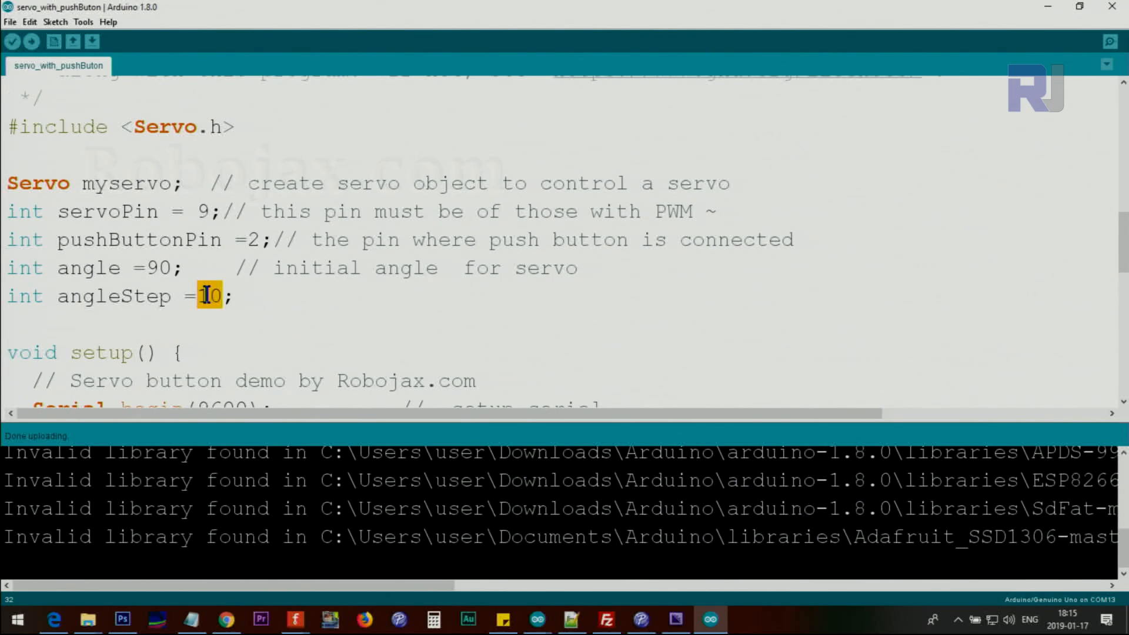
- Highlight myservo.attach, pinMode and INPUT_PULLUP in setup while explaining them
scroll("down", 3)
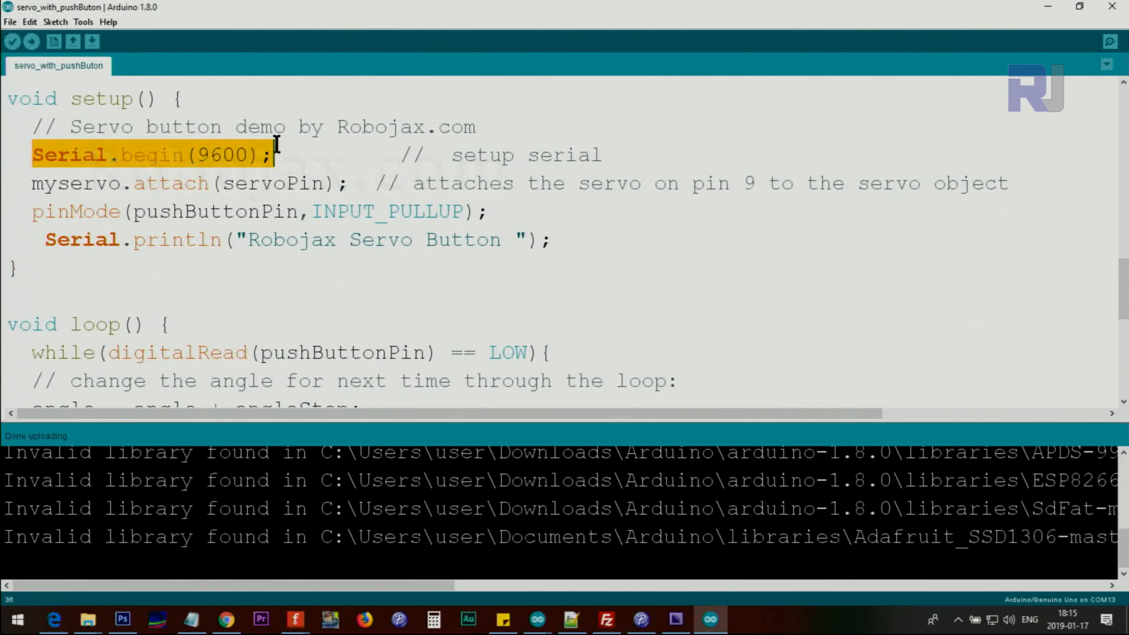
mouse_move(43, 184)
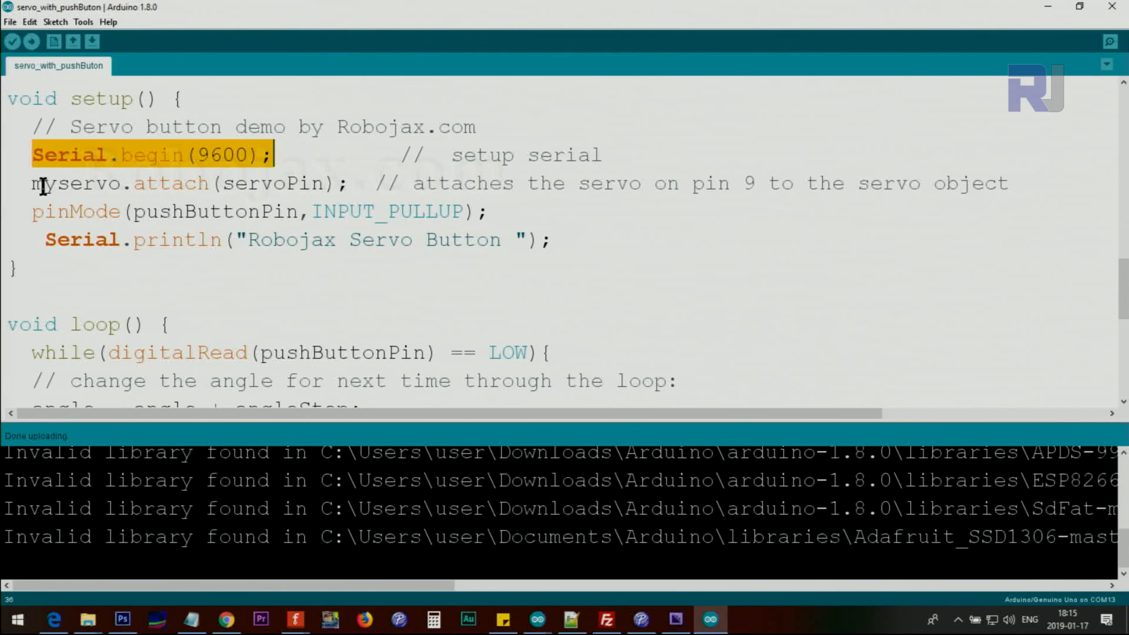
double_click(58, 183)
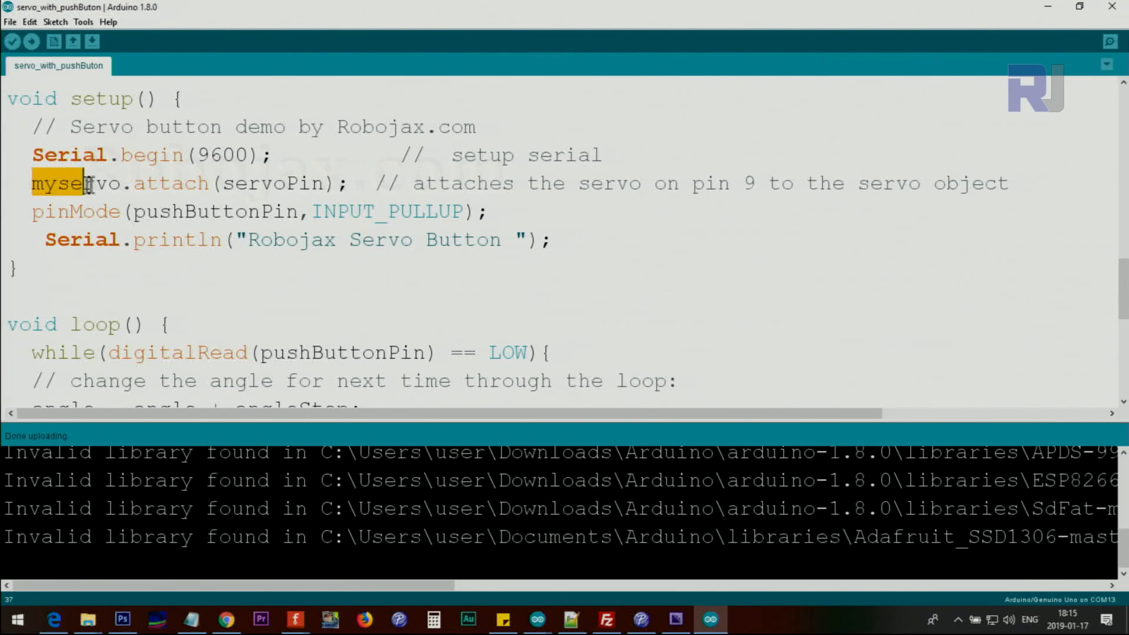
left_click(234, 183)
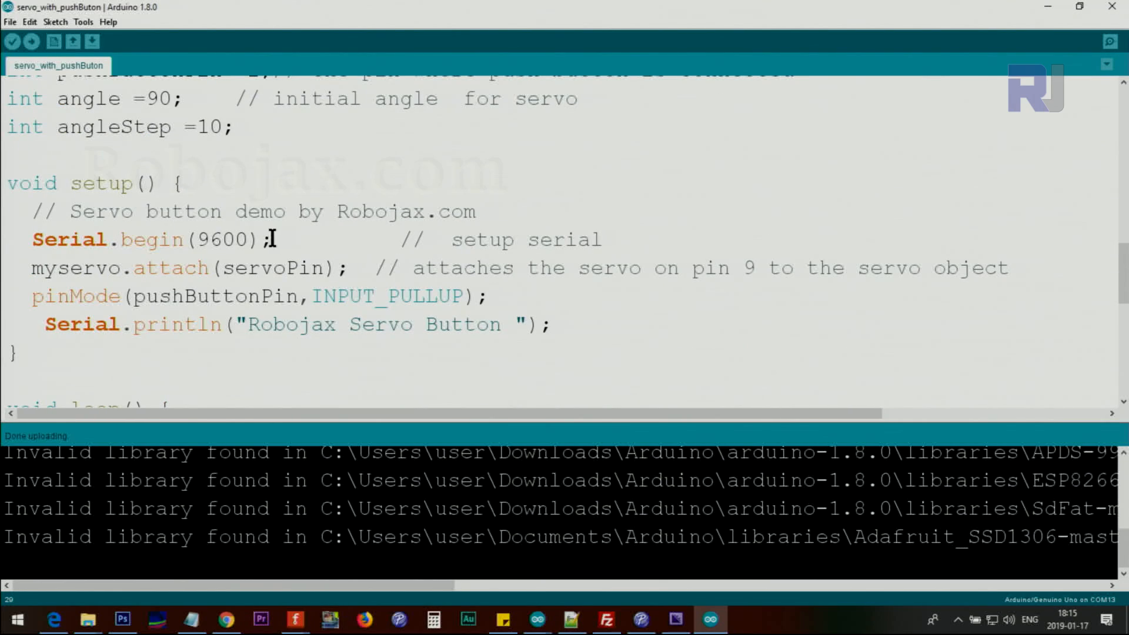
double_click(272, 268)
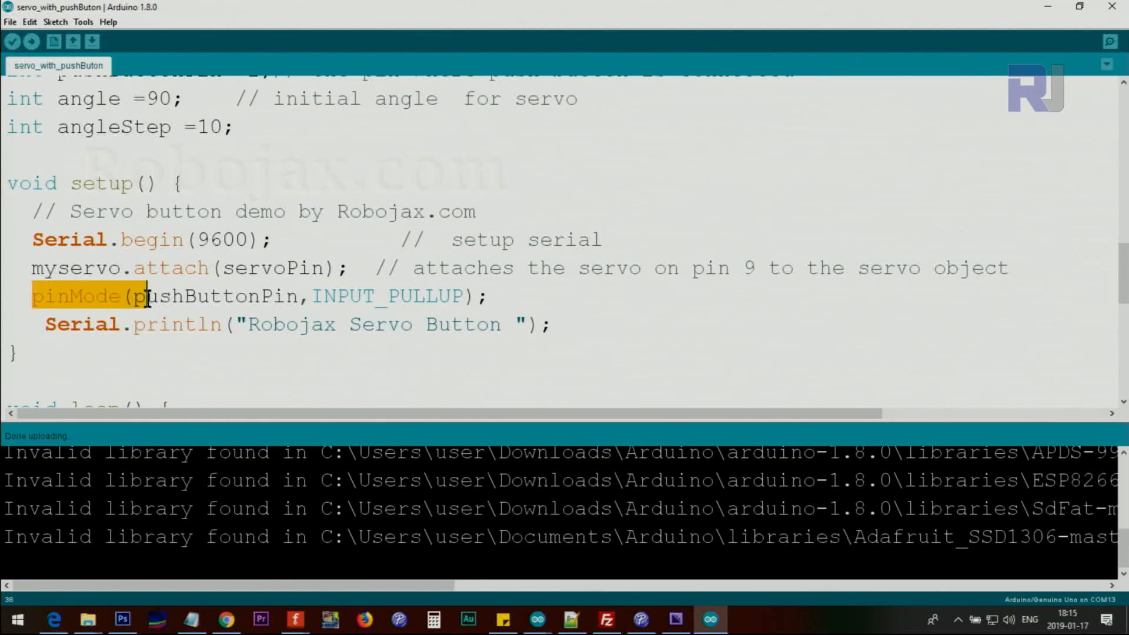
double_click(344, 296)
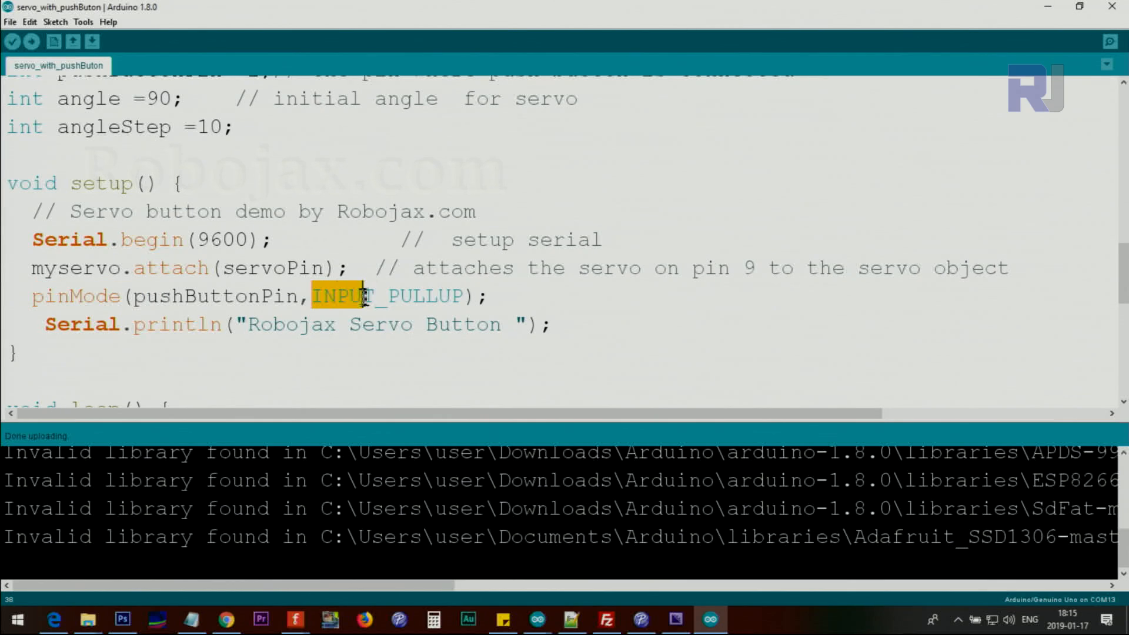
double_click(389, 296)
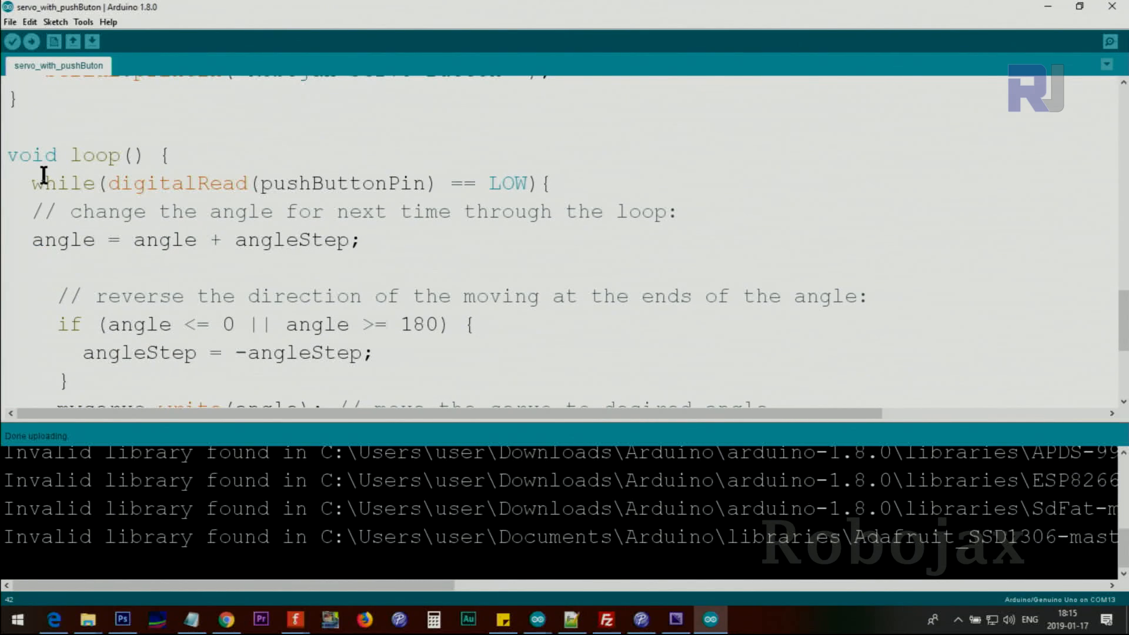
mouse_move(119, 227)
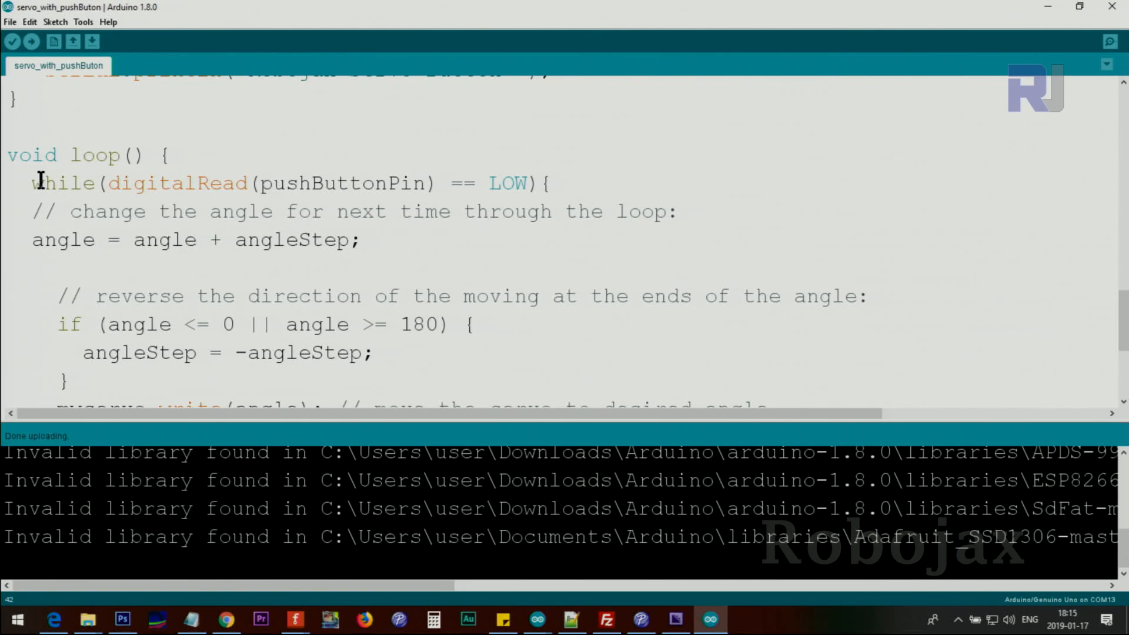
- Highlight the while condition and LOW that waits for the push button
left_click(104, 184)
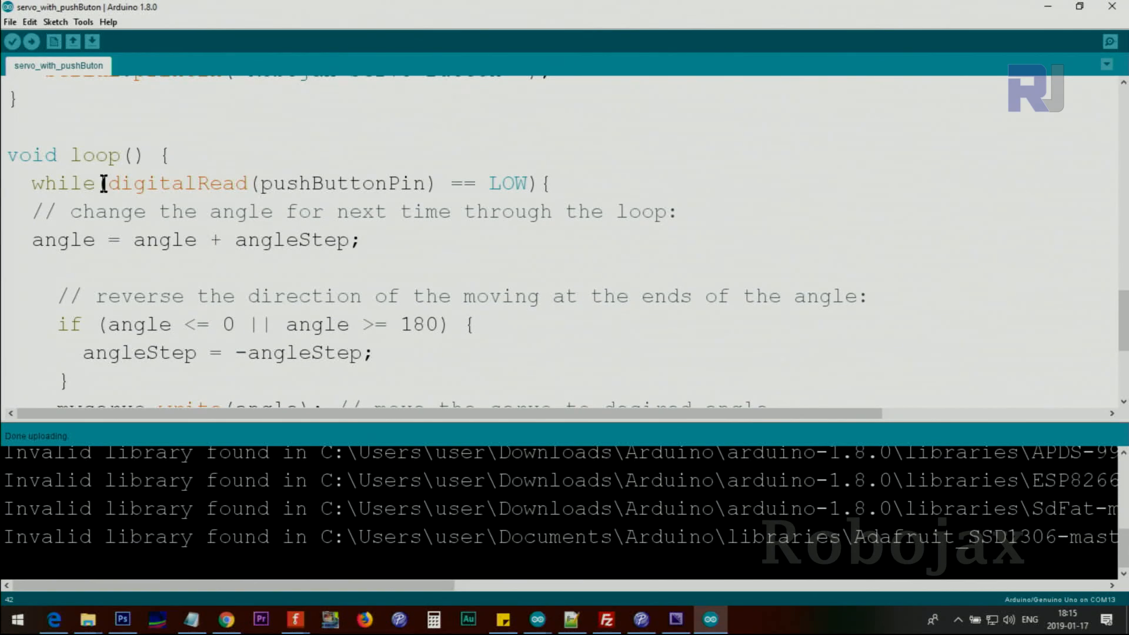
double_click(176, 183)
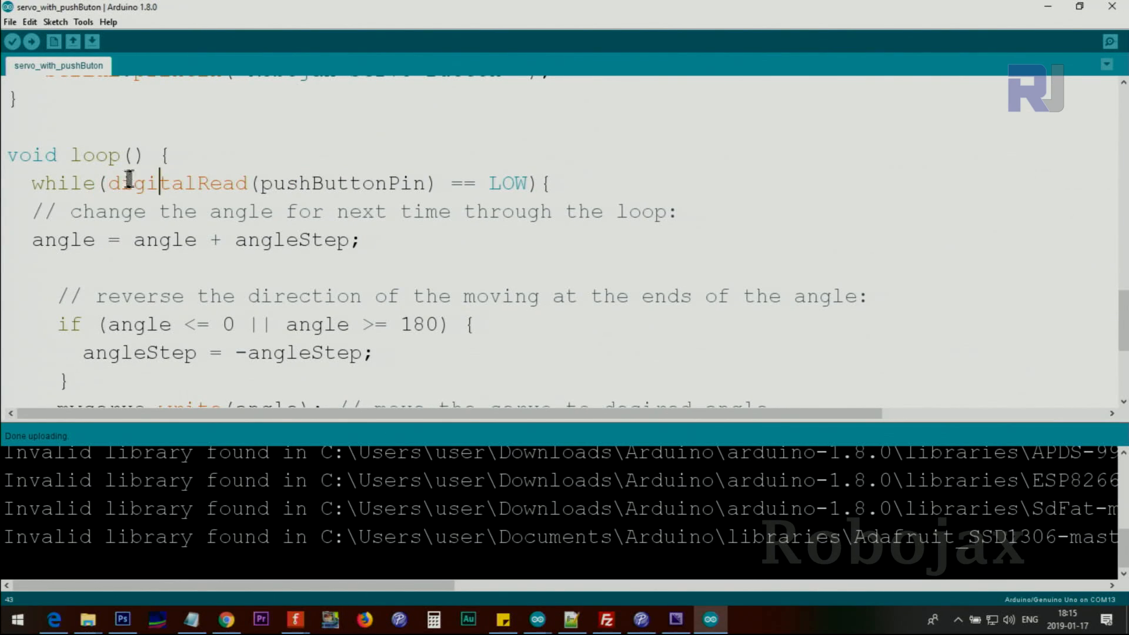
double_click(343, 183)
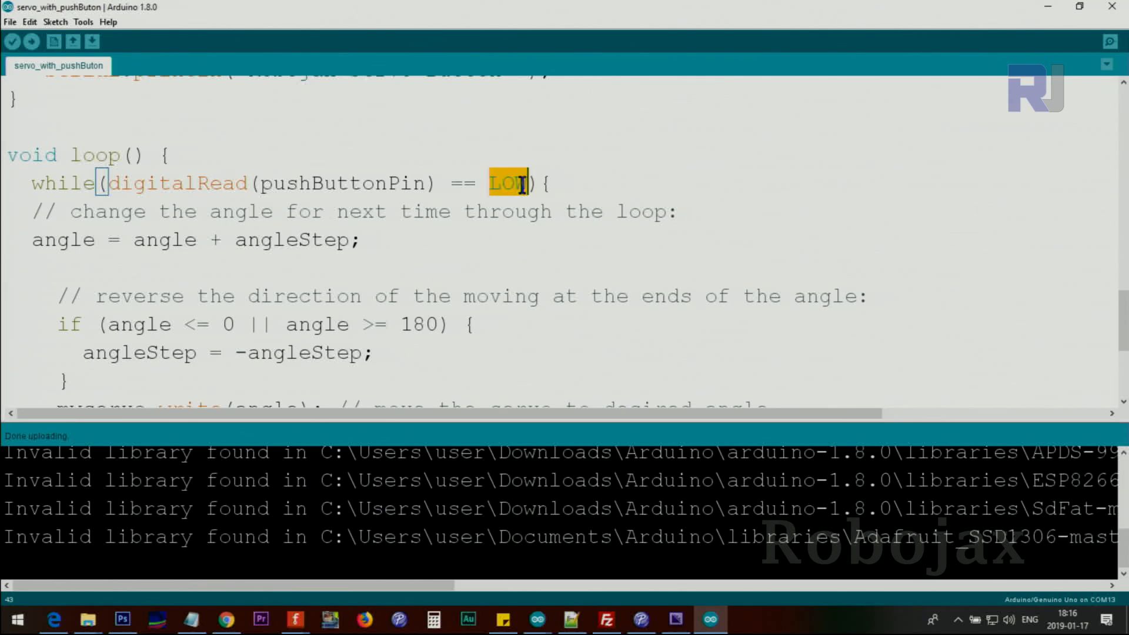
left_click_drag(519, 184, 104, 184)
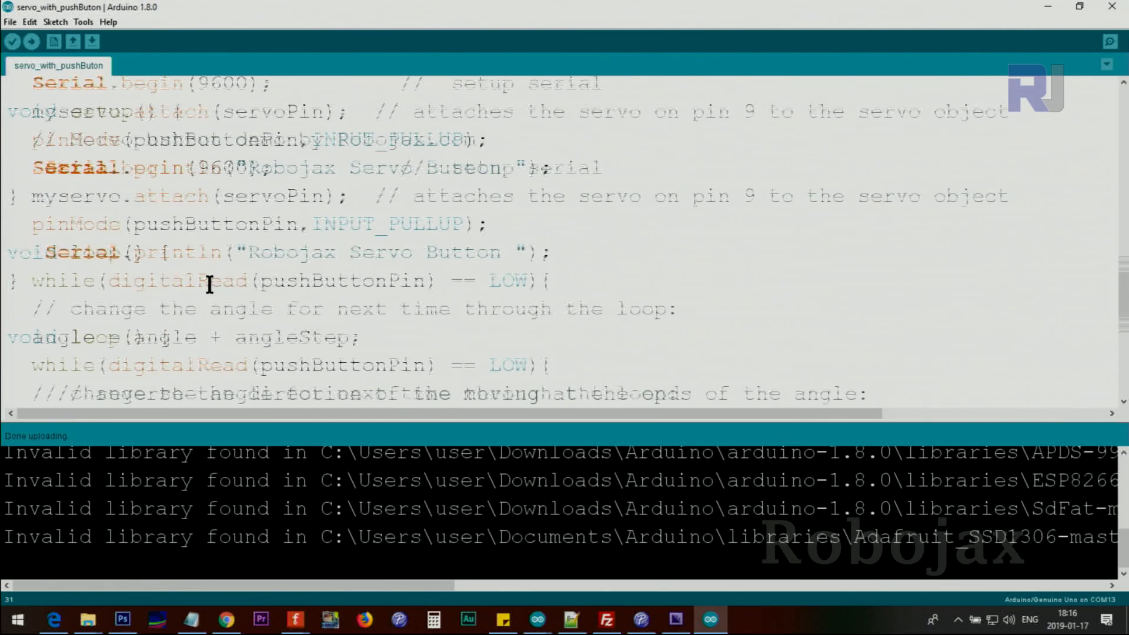
scroll("down", 3)
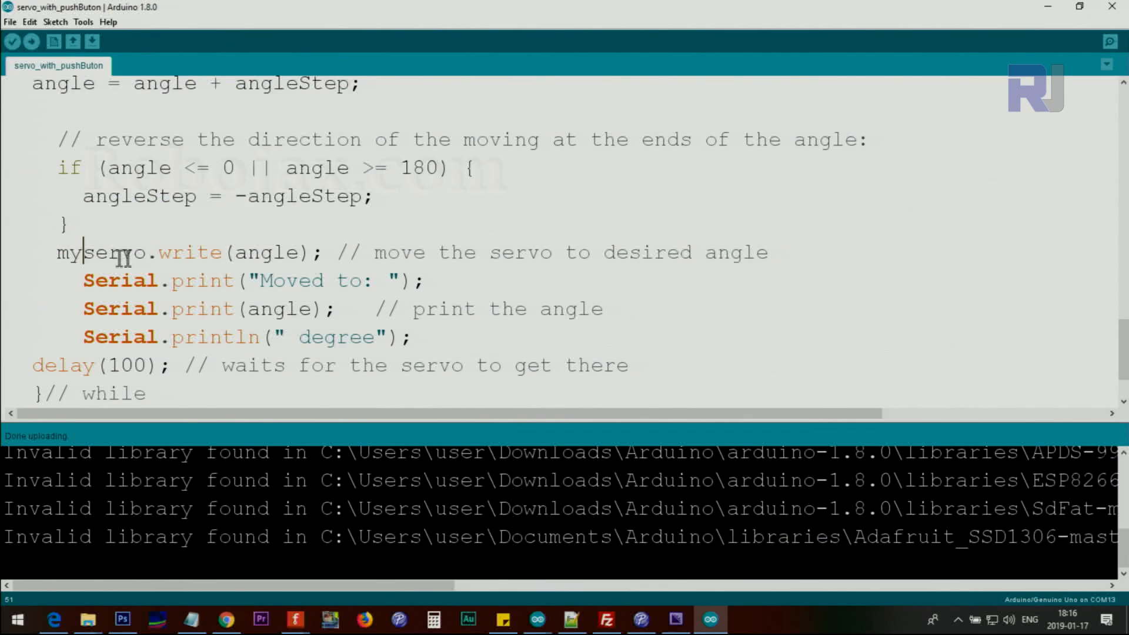
- Highlight the angle increment, the angle written to the servo and the 'Moved' message with the printed angle
double_click(82, 253)
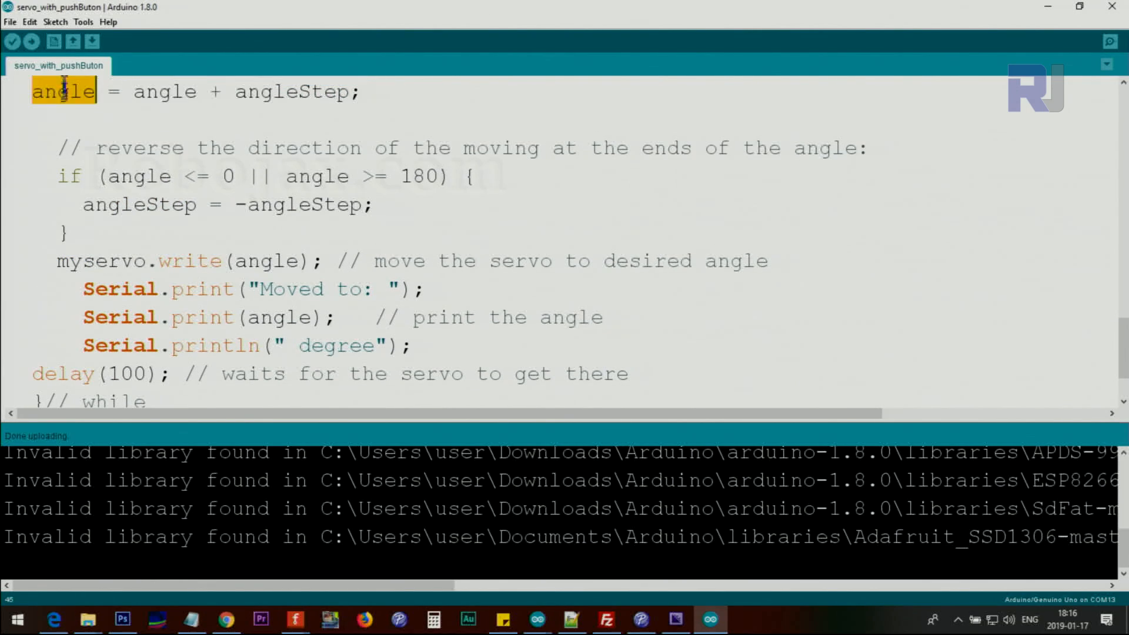
double_click(267, 260)
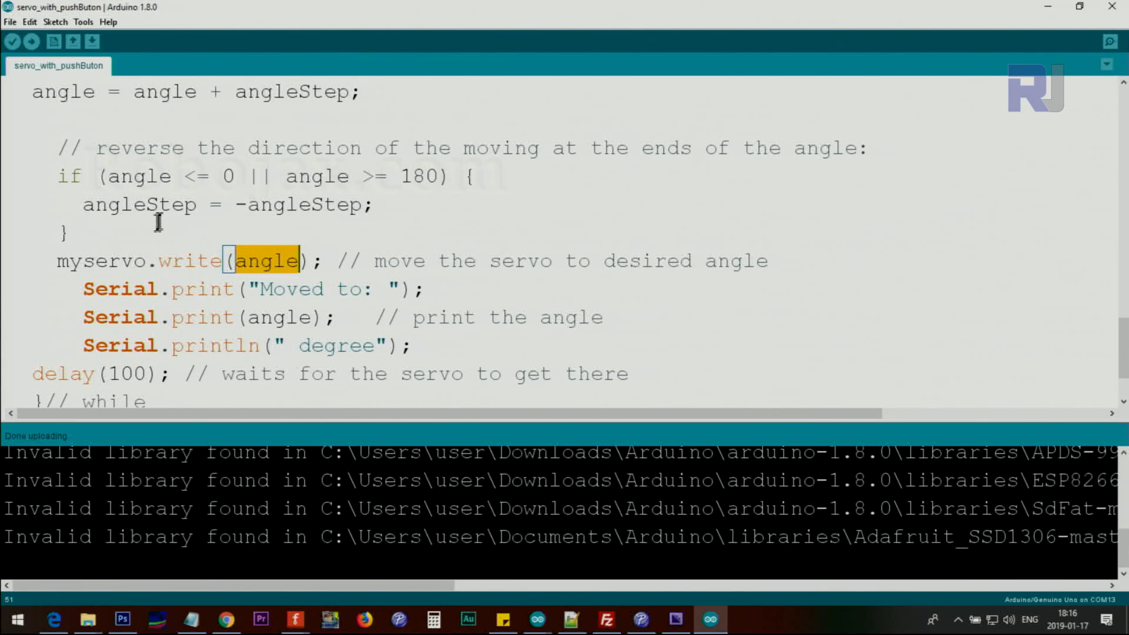
mouse_move(255, 286)
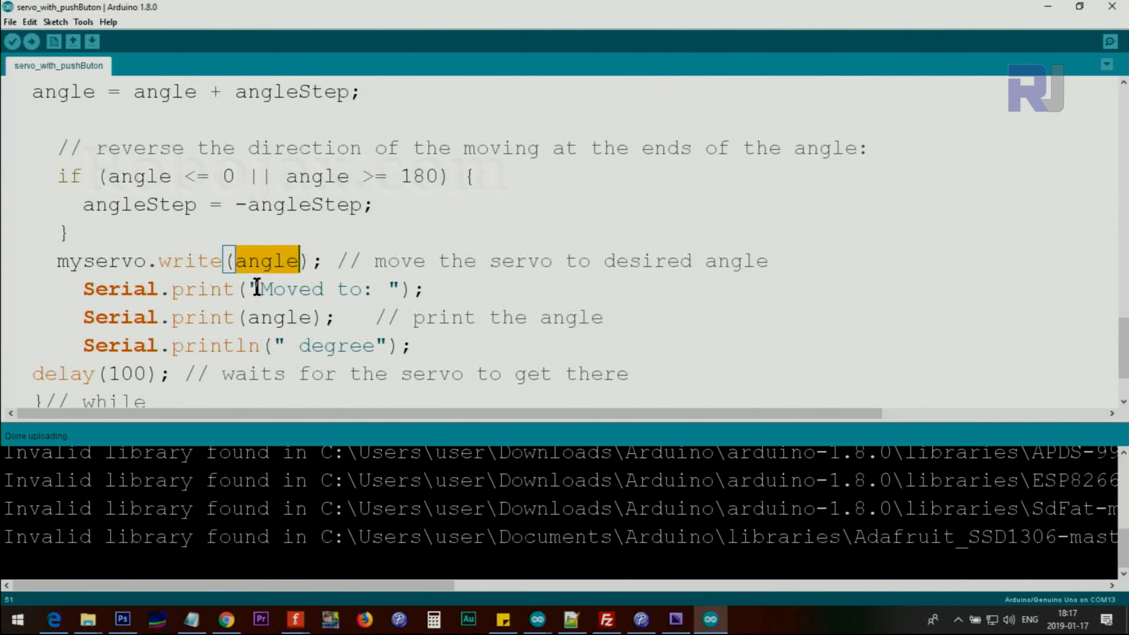
double_click(310, 289)
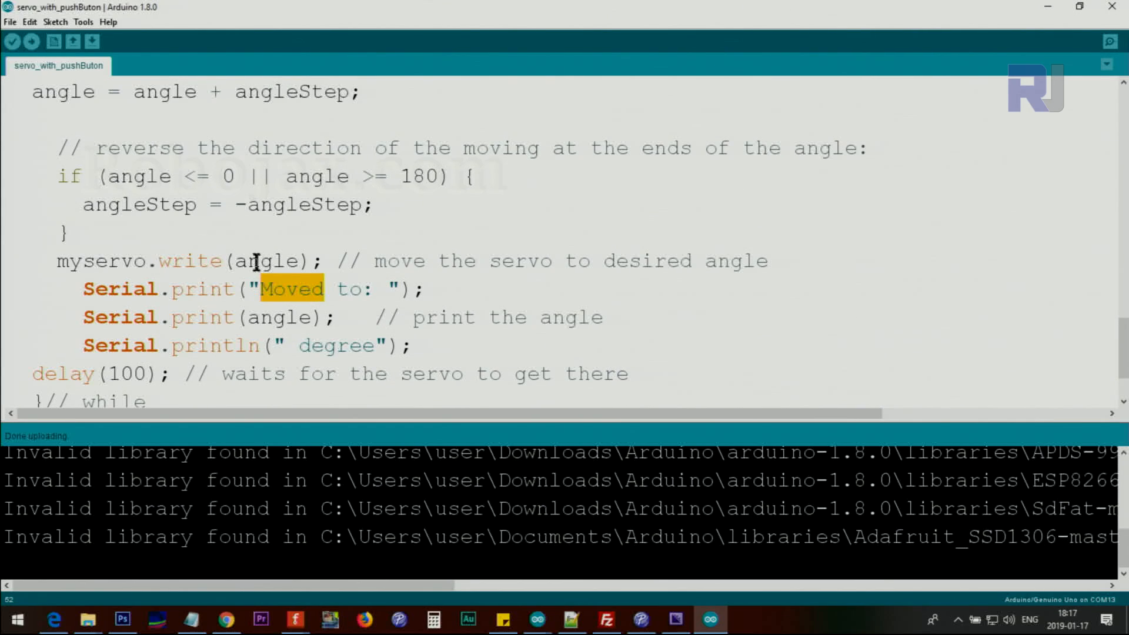
double_click(277, 318)
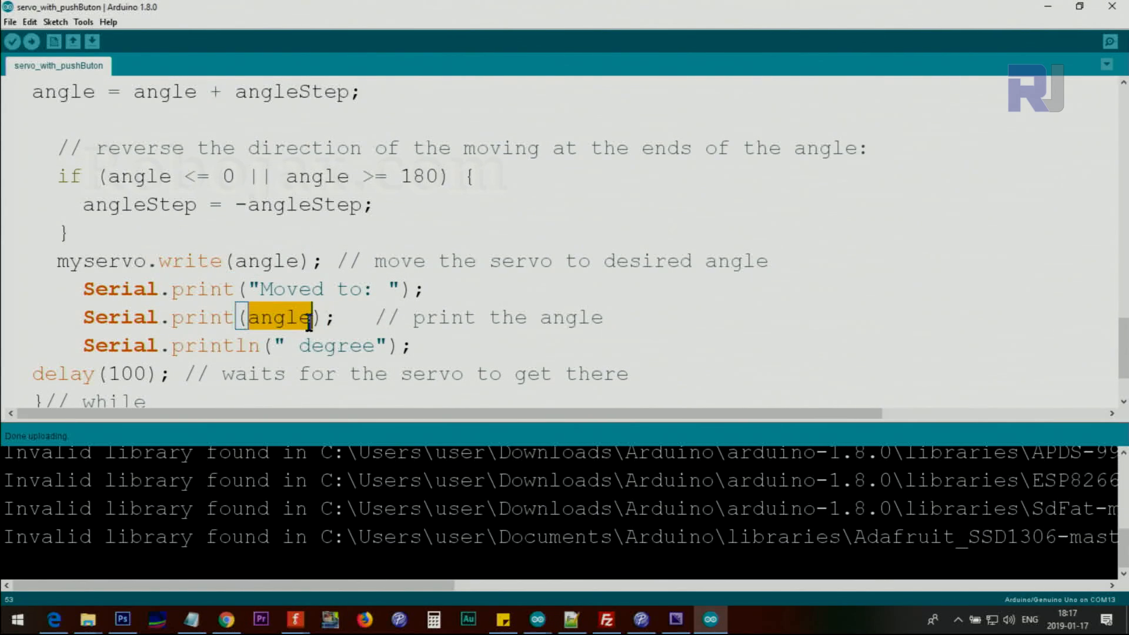
mouse_move(294, 346)
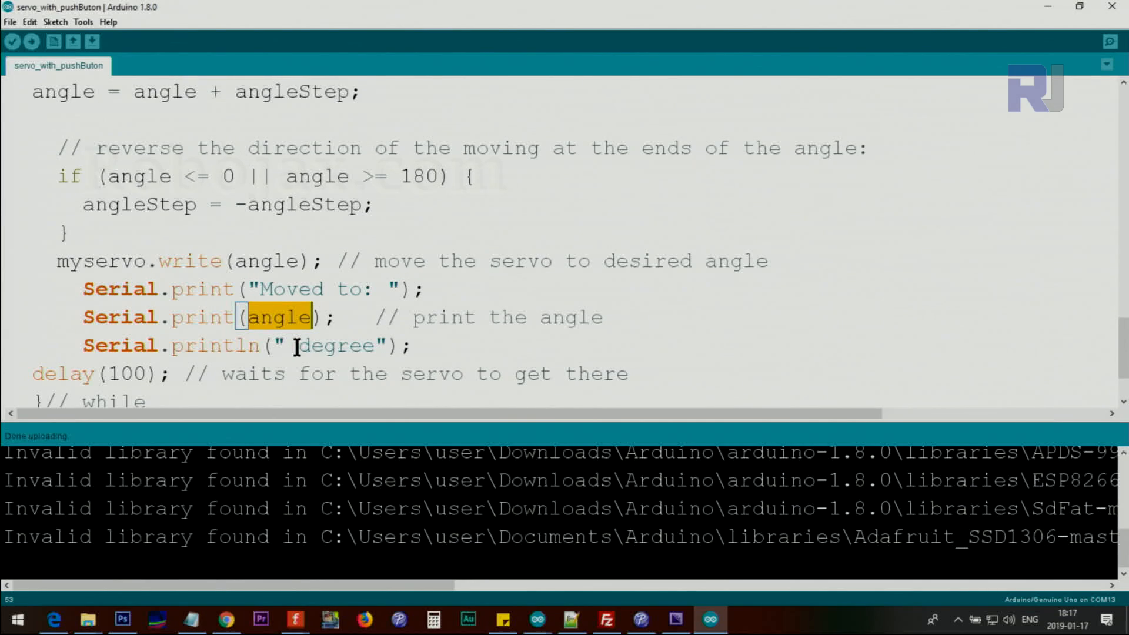
double_click(335, 344)
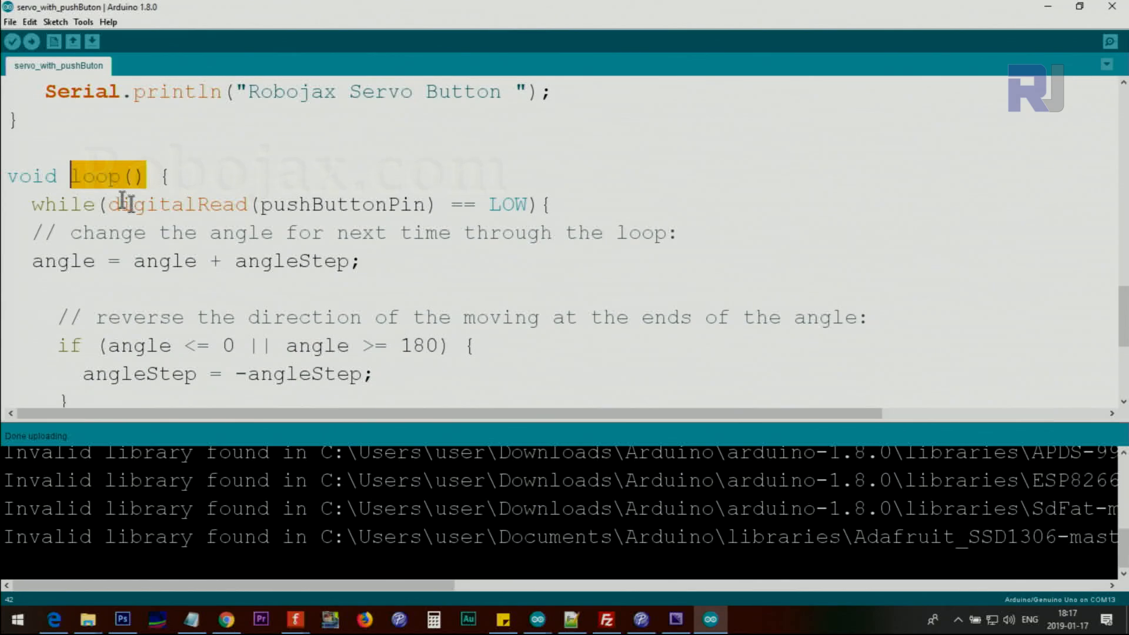
- Change the sketch's angleStep value from 2 to 5
scroll("down", 3)
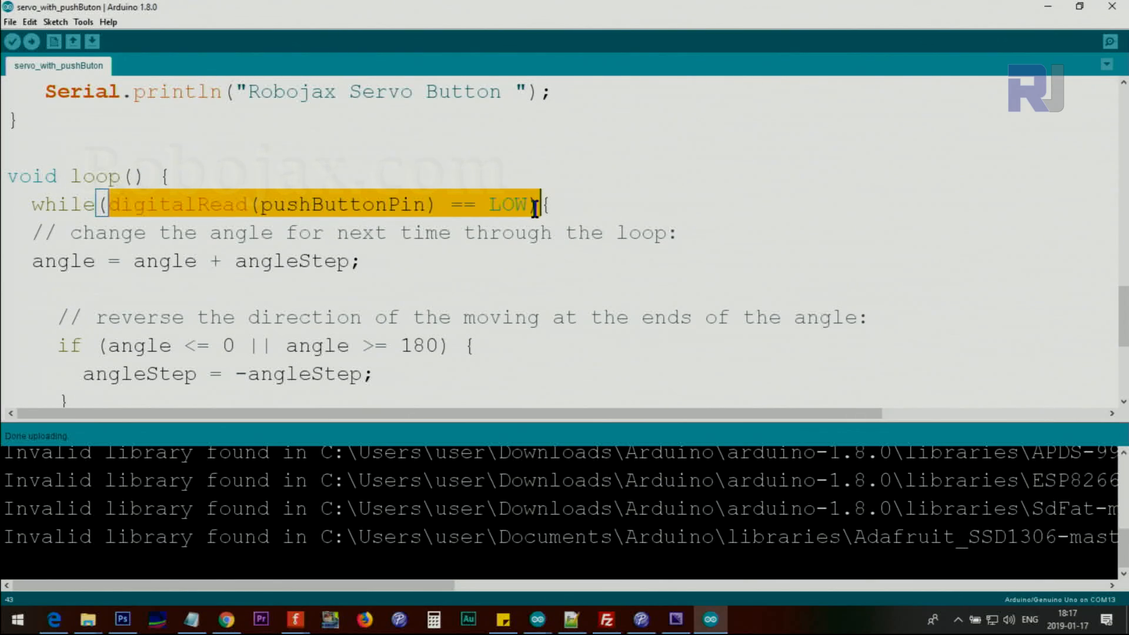
scroll("down", 3)
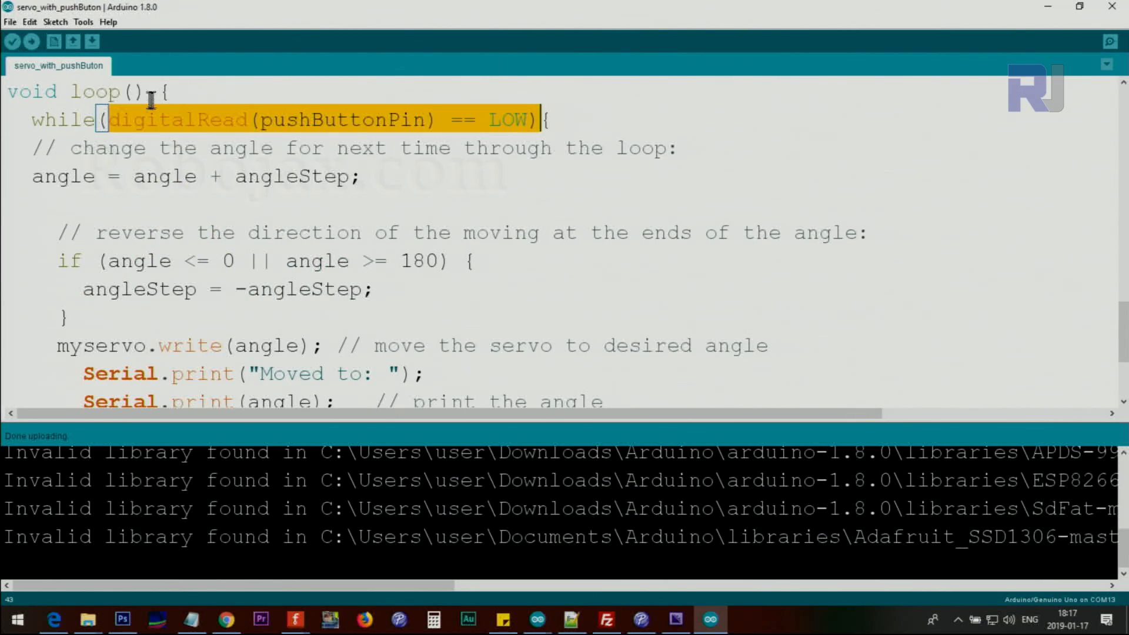
mouse_move(128, 231)
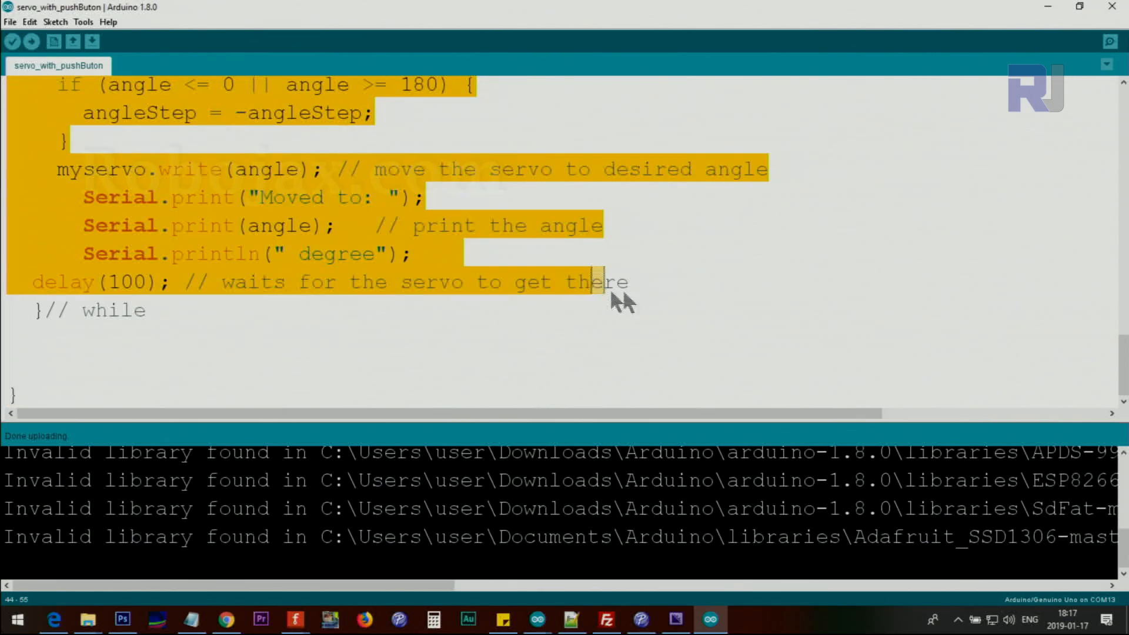
left_click(1108, 41)
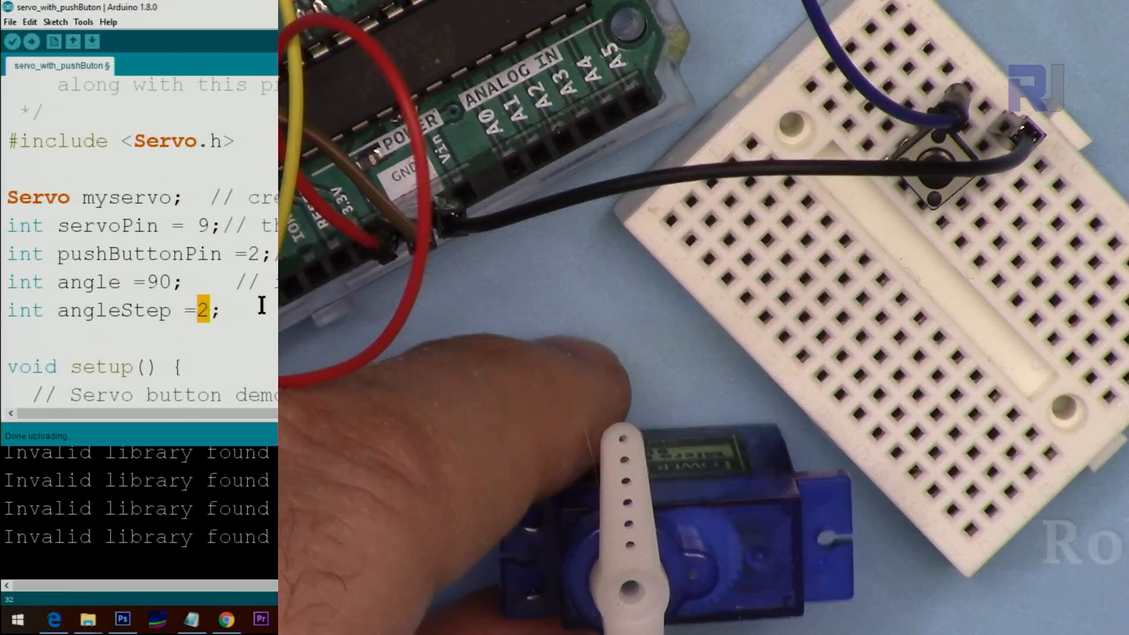
type("5")
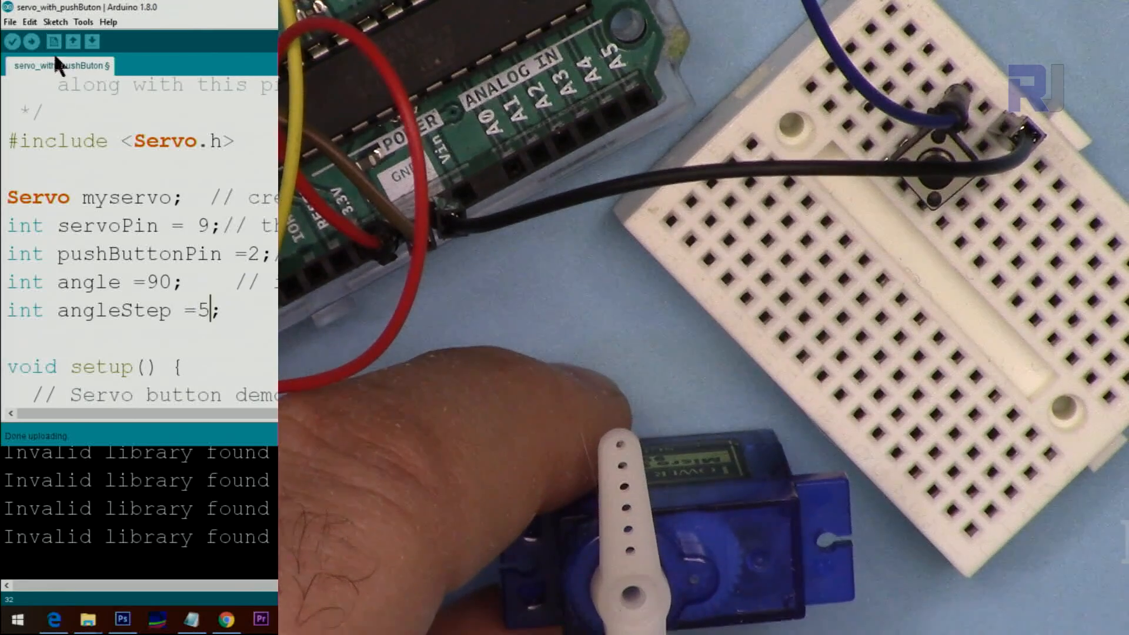